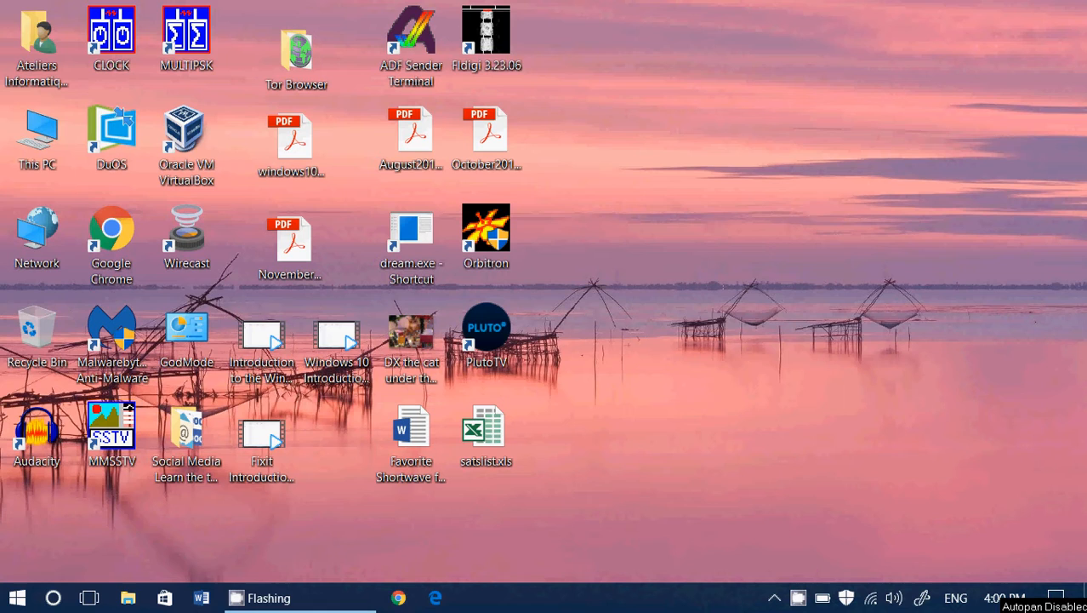
mouse_move(344, 470)
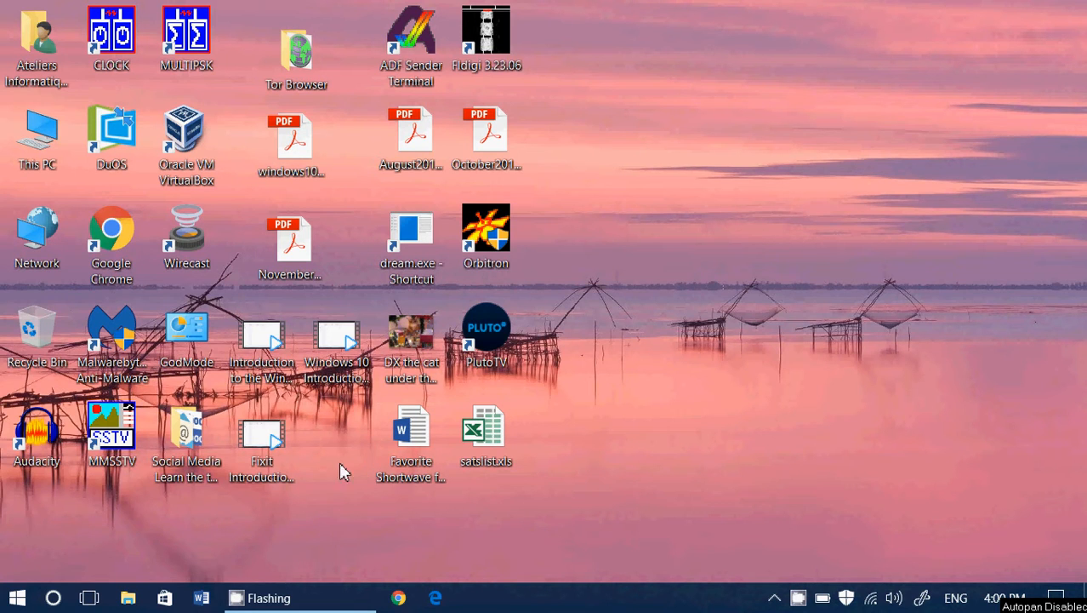
Launch Registry Editor by searching 'regedit' in the Windows search box
click(53, 596)
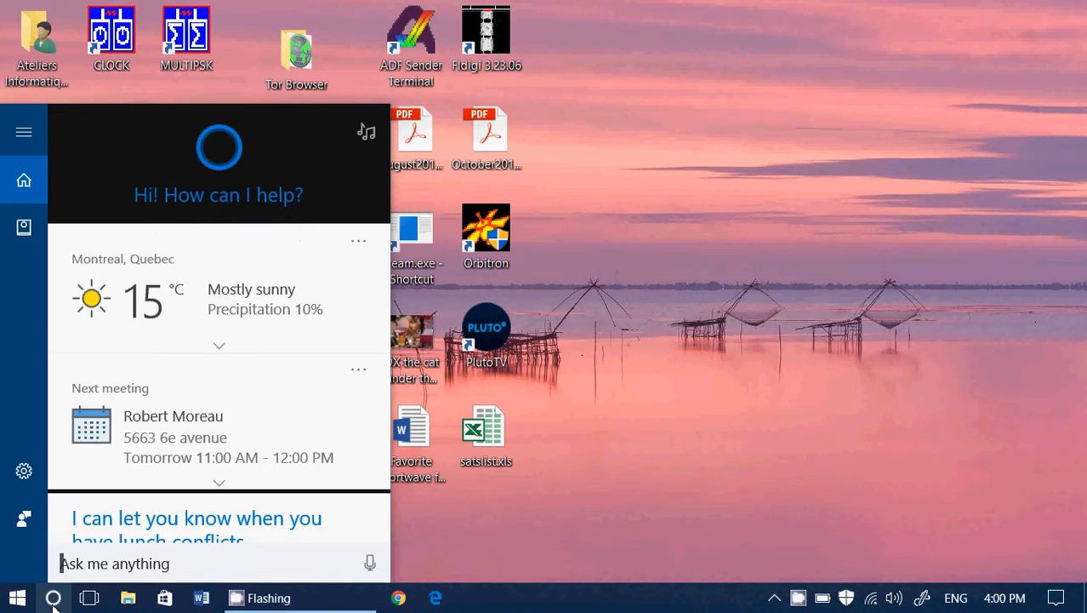
text(regedit)
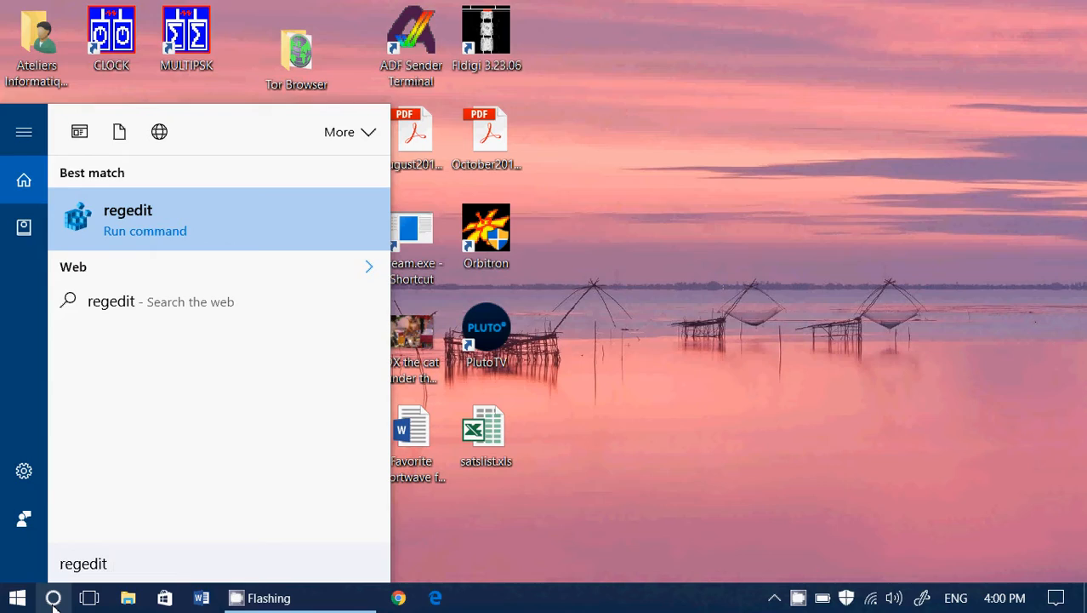
click(127, 217)
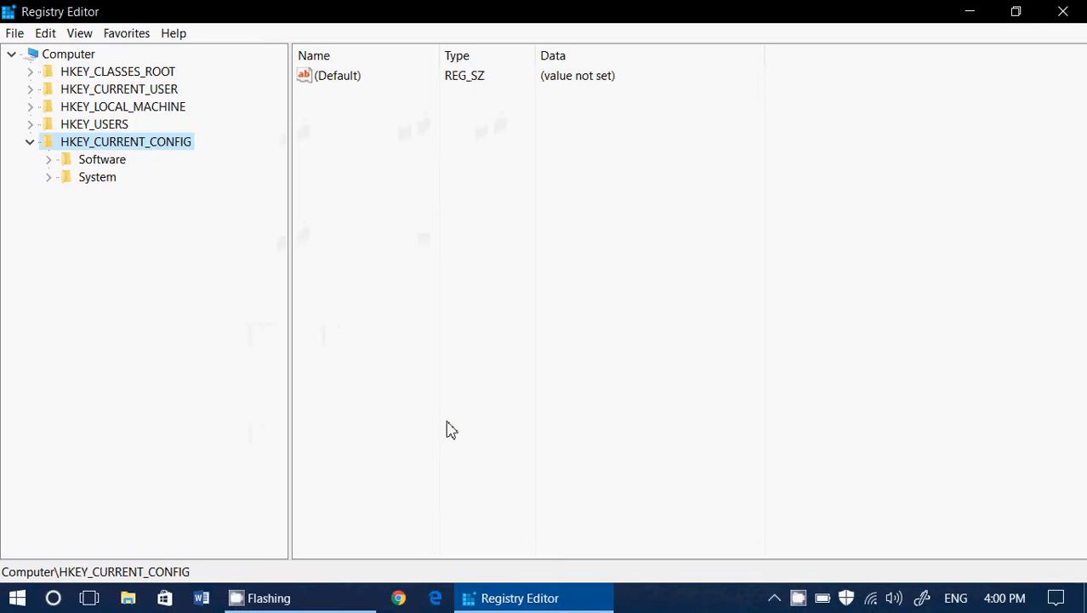
mouse_move(197, 228)
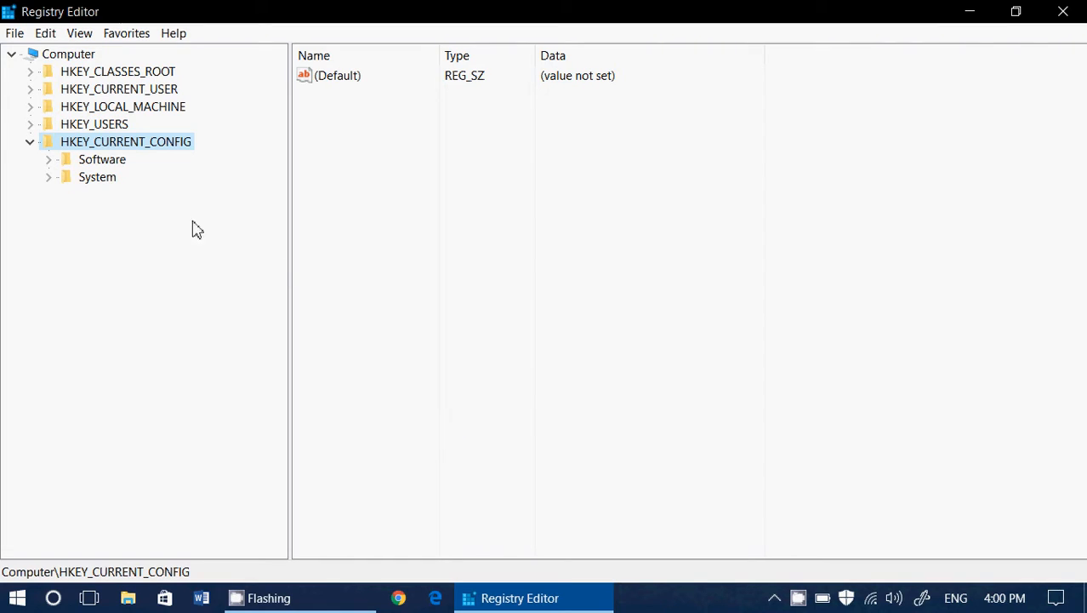
Collapse HKEY_CURRENT_CONFIG and HKEY_CLASSES_ROOT (after toggling its * key), leaving only root hives
click(31, 141)
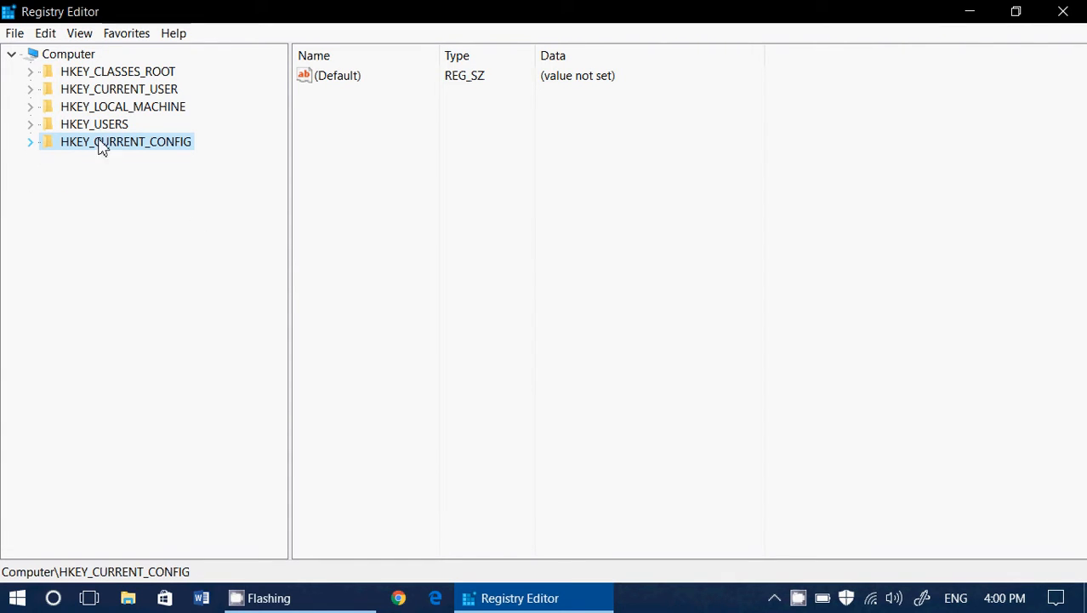
mouse_move(428, 238)
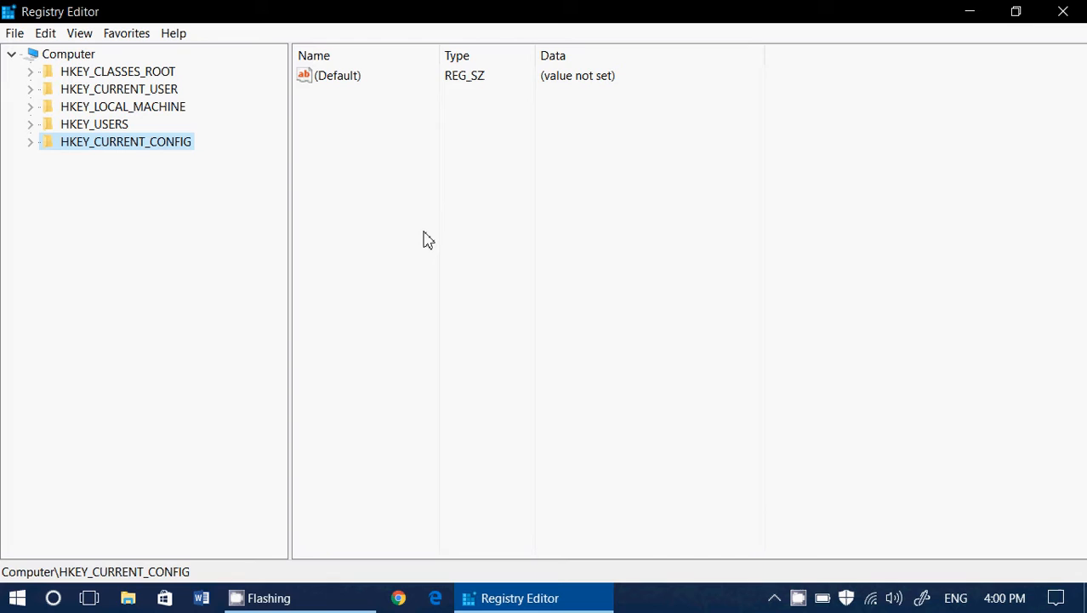
mouse_move(30, 75)
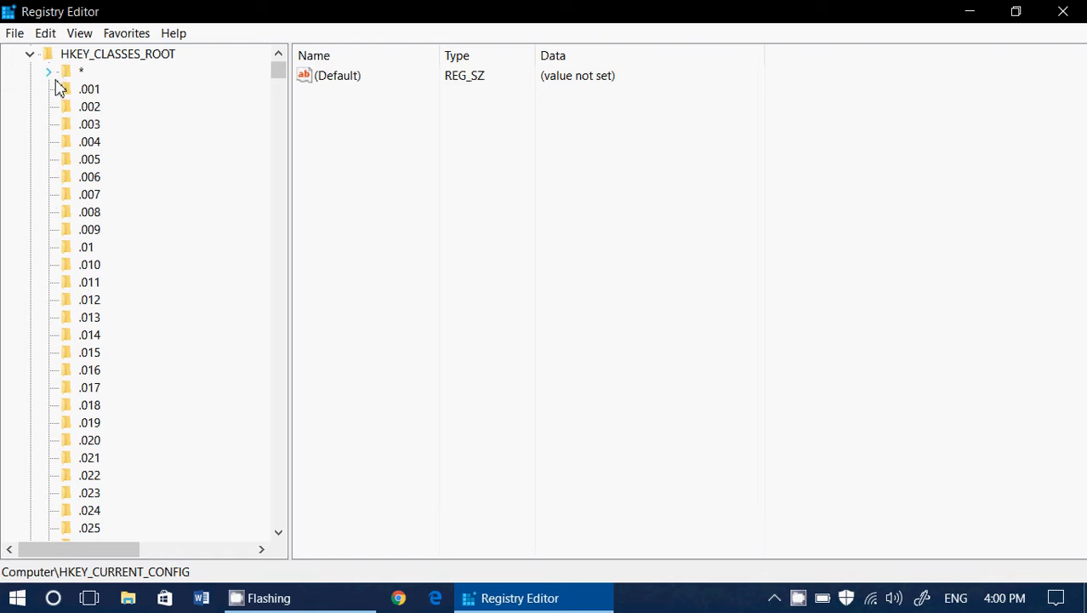
click(46, 75)
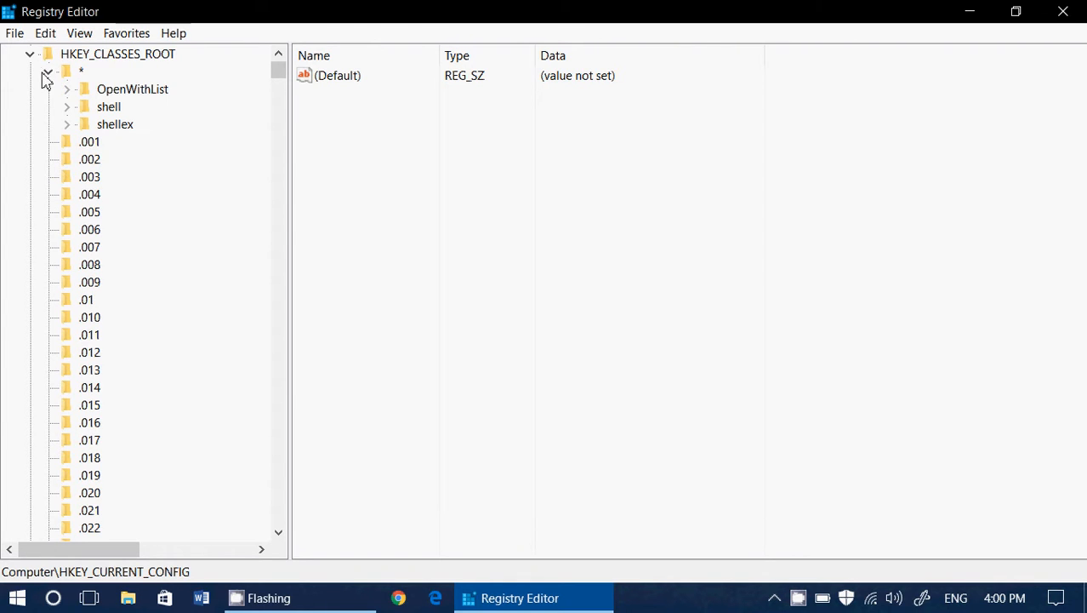
click(48, 72)
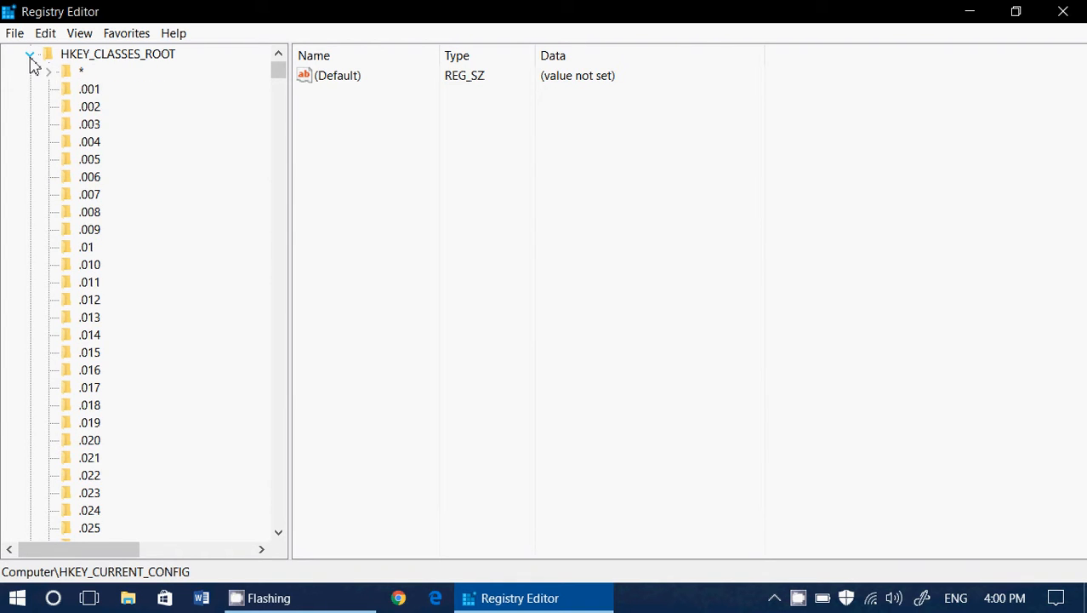
click(27, 54)
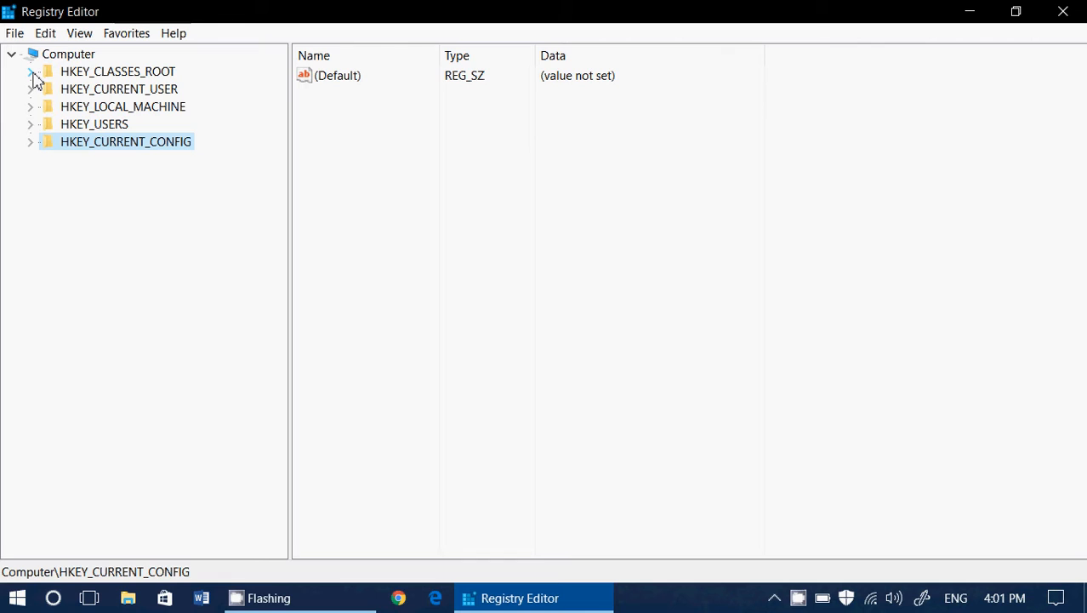
click(29, 72)
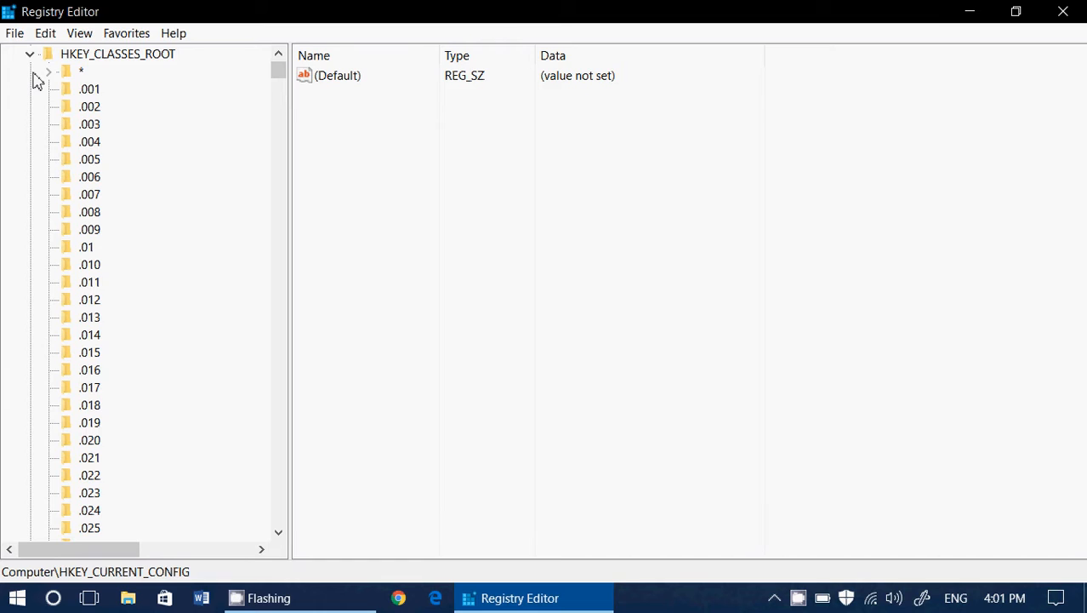
click(28, 54)
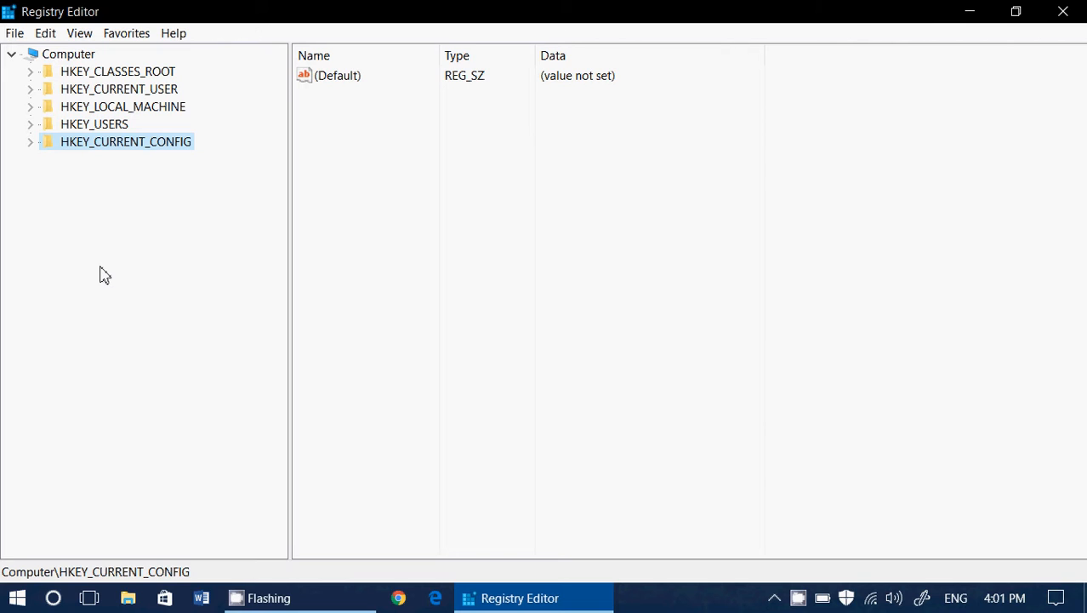
mouse_move(101, 75)
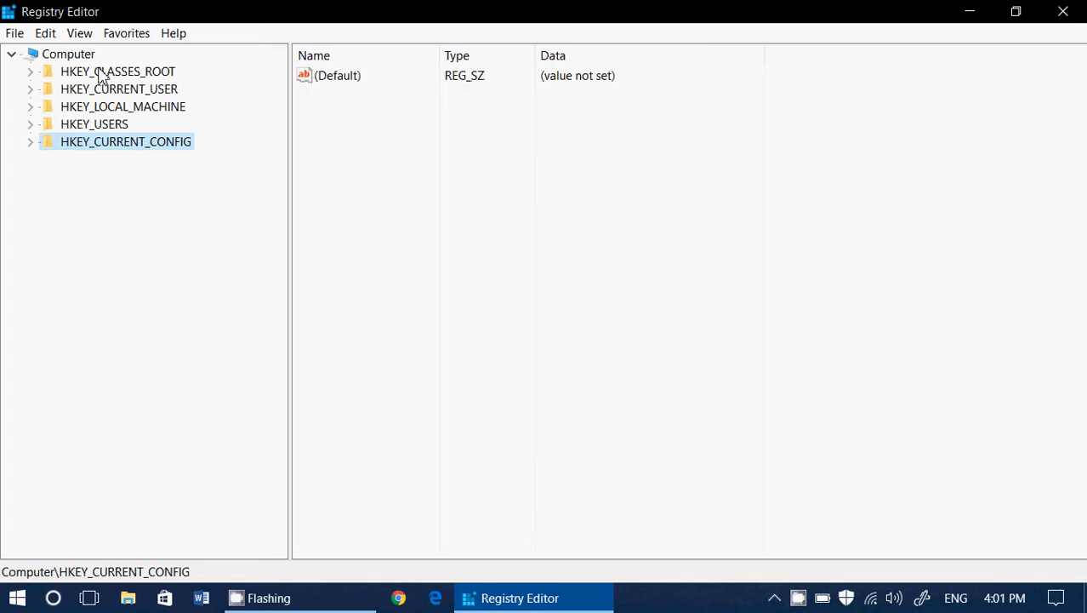
View HKEY_CLASSES_ROOT's values (incl. DatePAU13), glance at HKEY_CURRENT_USER, return to HKEY_CLASSES_ROOT
click(116, 71)
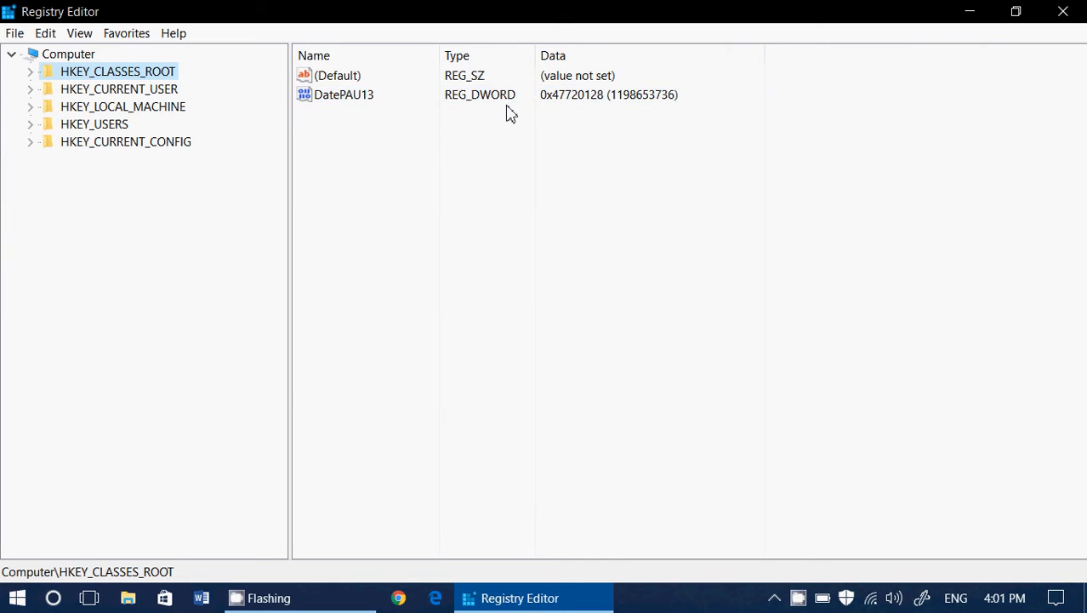
mouse_move(180, 101)
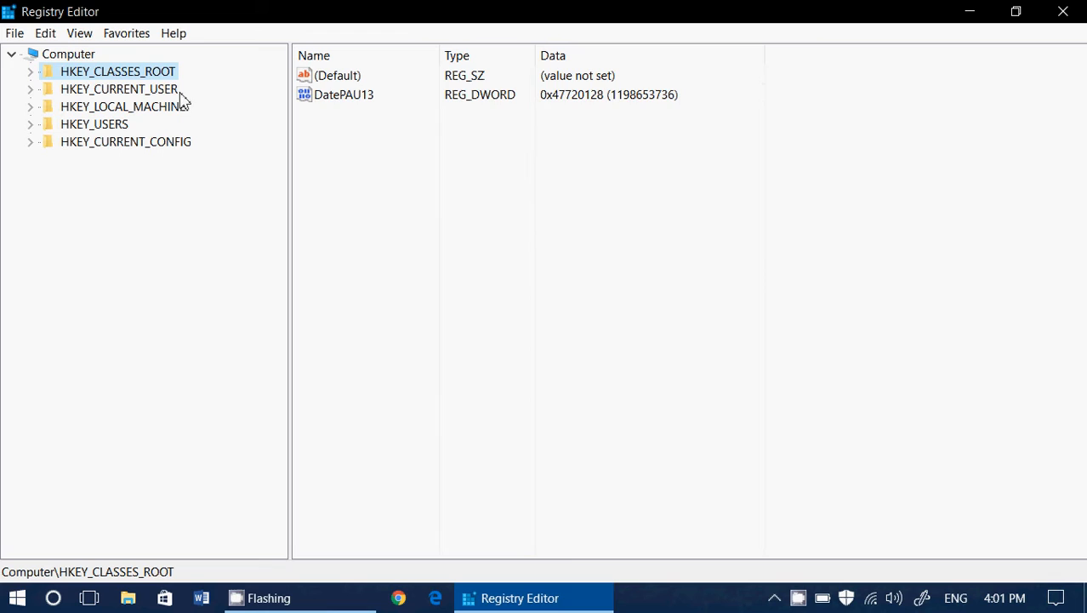
click(117, 88)
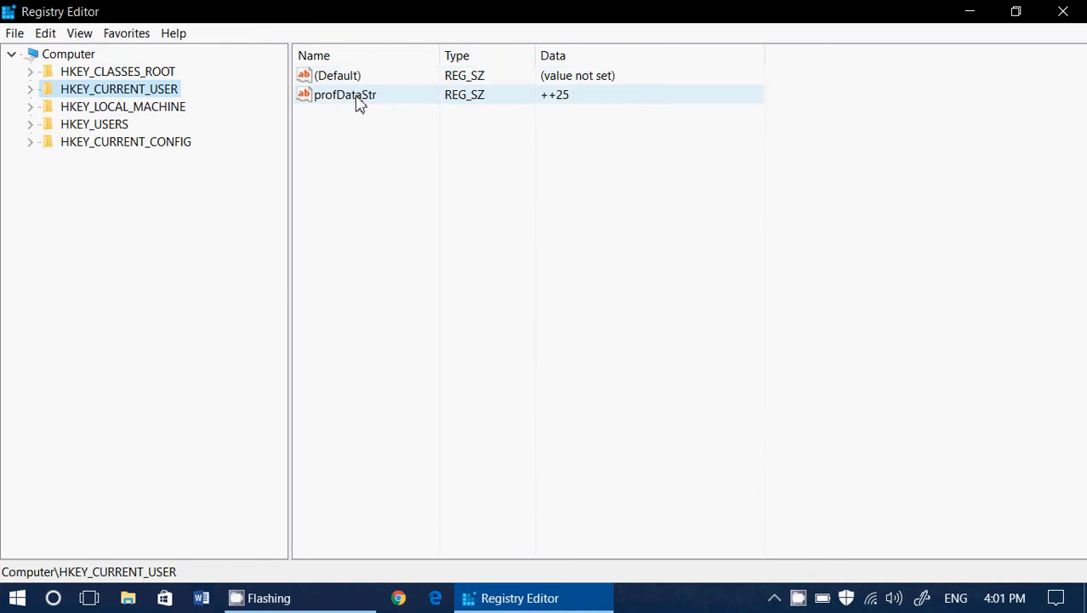
click(117, 71)
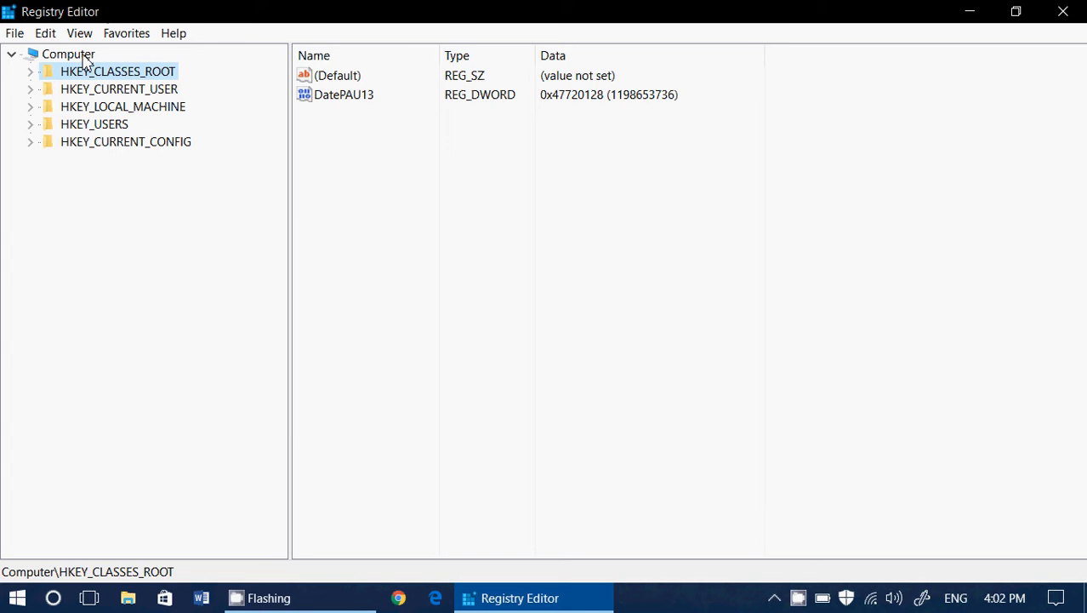
mouse_move(104, 218)
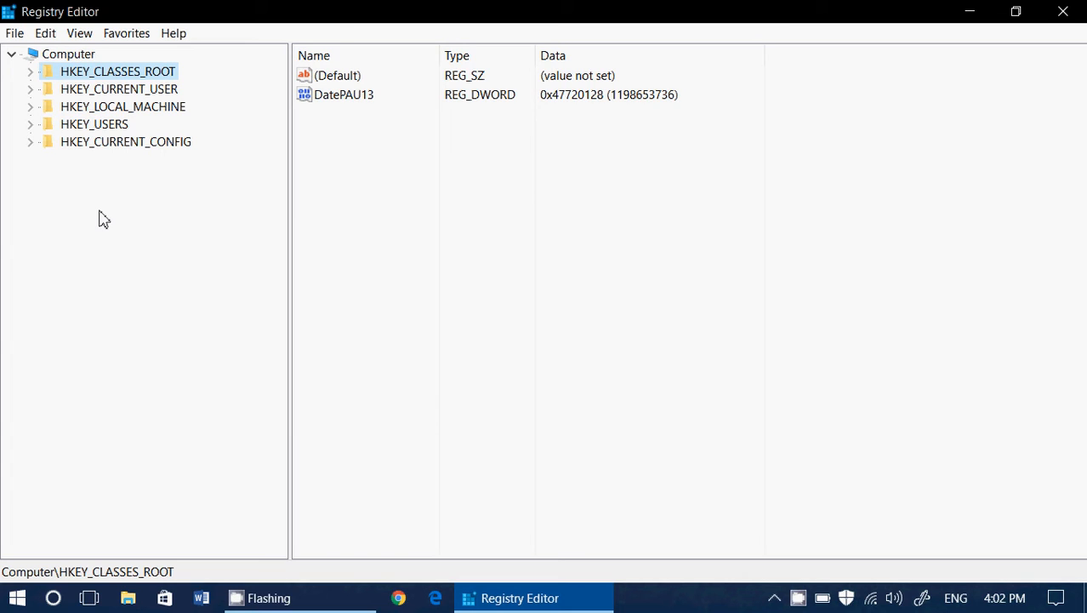
mouse_move(157, 66)
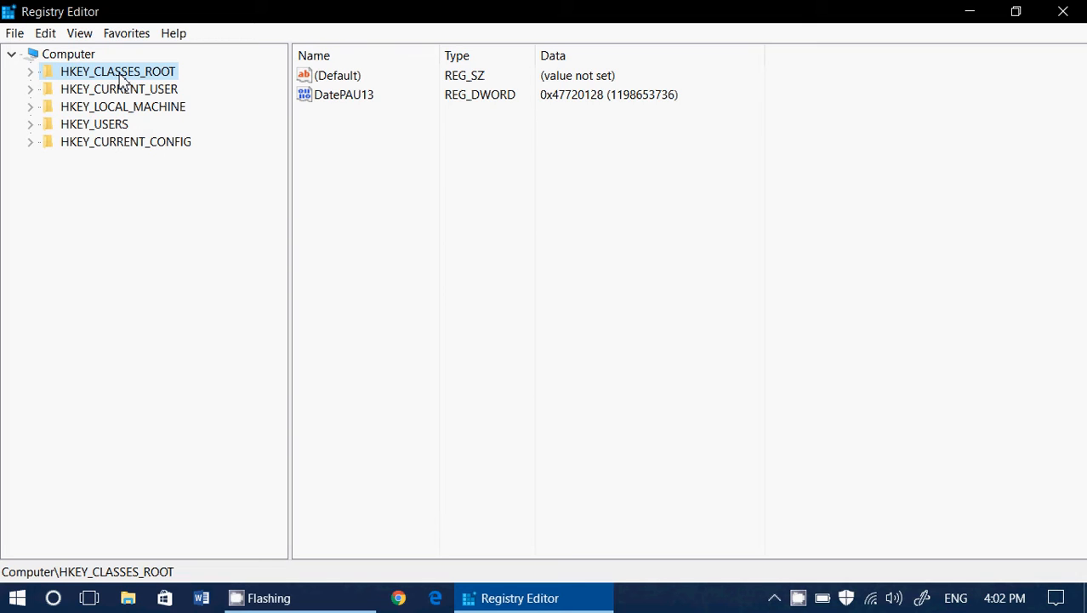
View HKEY_CURRENT_USER's profDataStr, then HKEY_LOCAL_MACHINE's unset default value
click(120, 88)
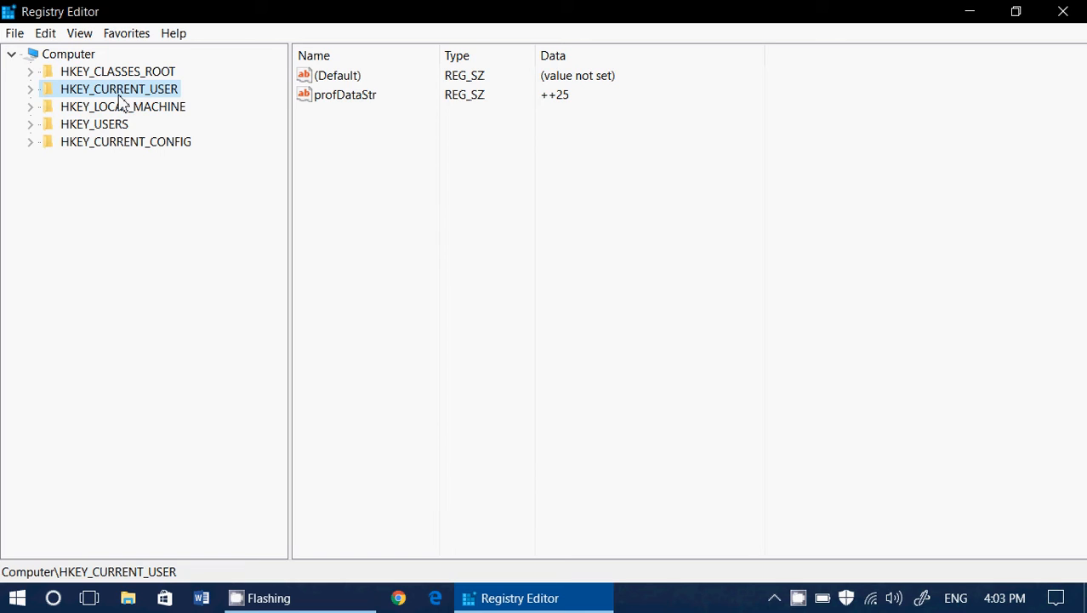
click(122, 105)
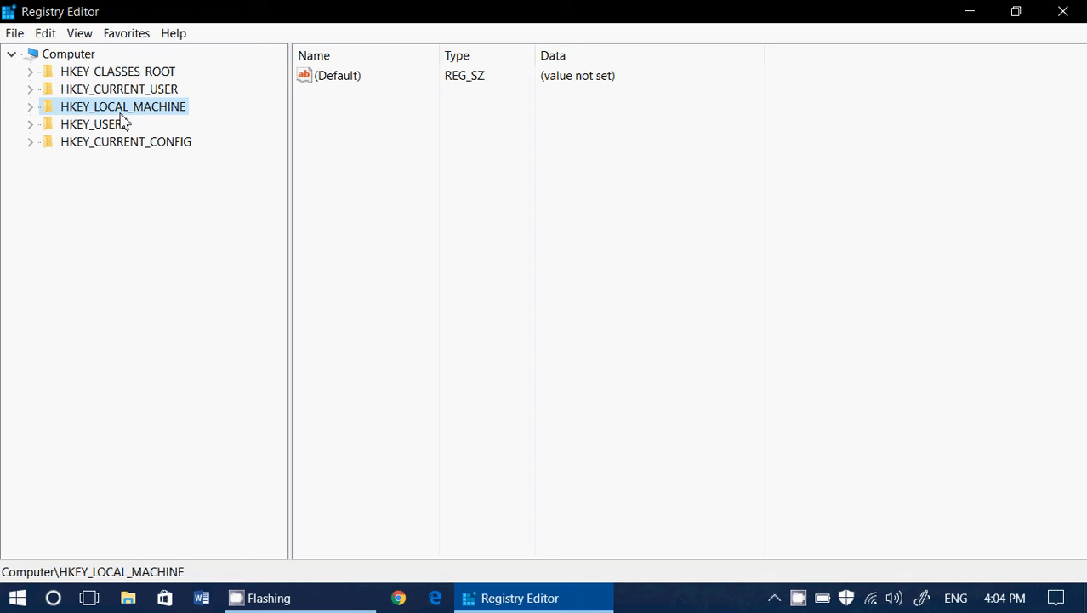
mouse_move(102, 143)
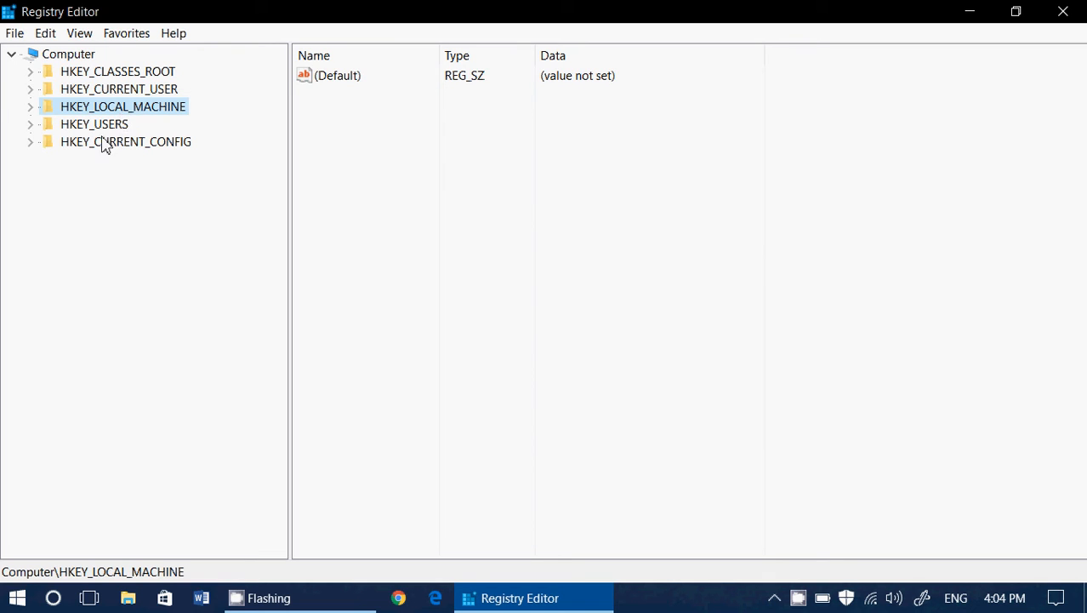
View HKEY_USERS' values, then HKEY_CURRENT_CONFIG's unset default value
click(94, 123)
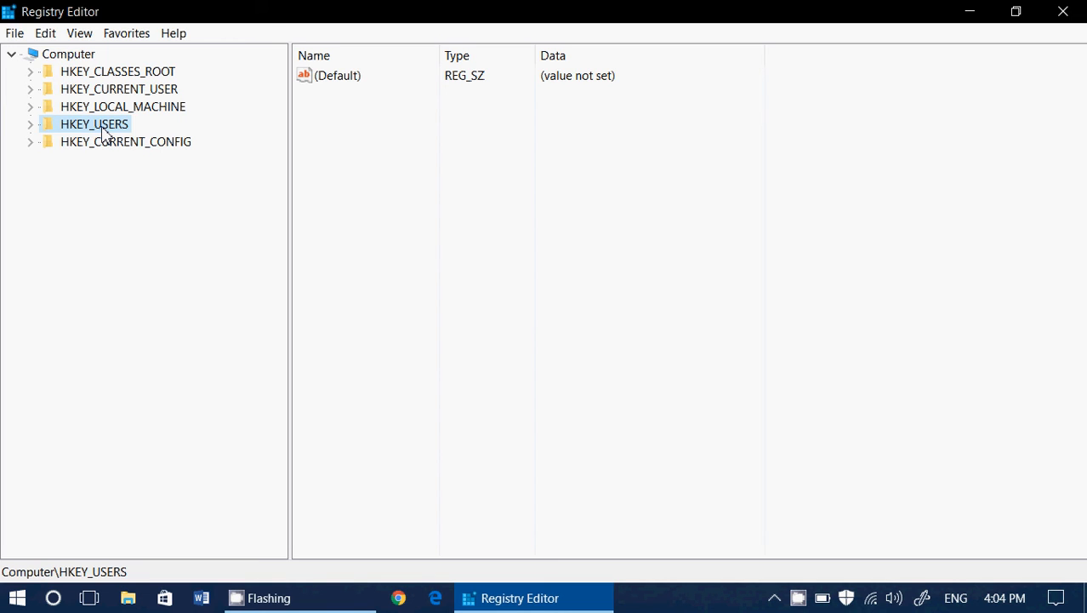
mouse_move(116, 150)
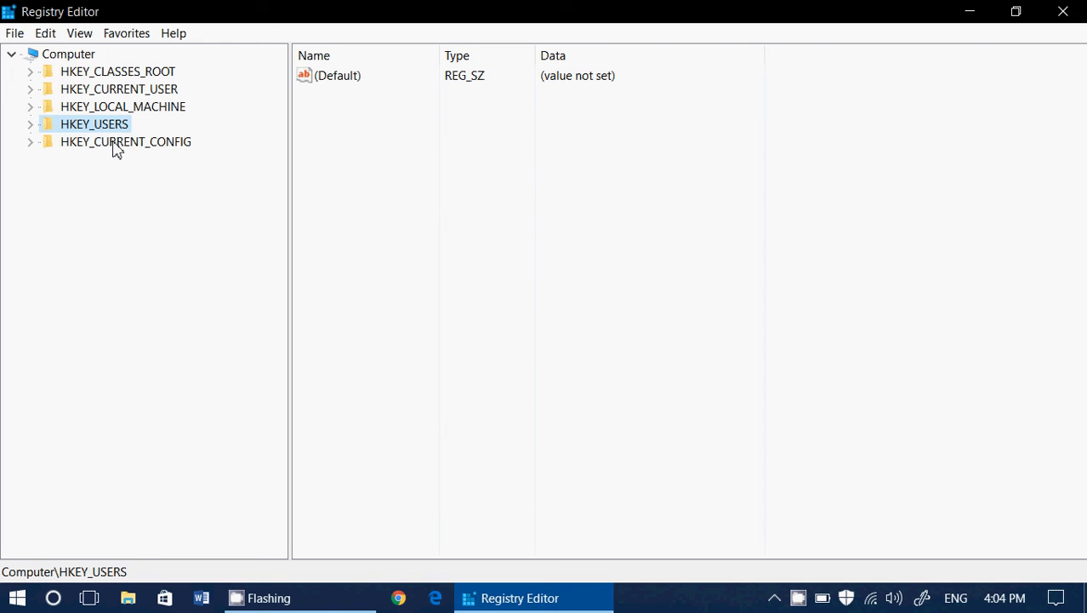
click(126, 141)
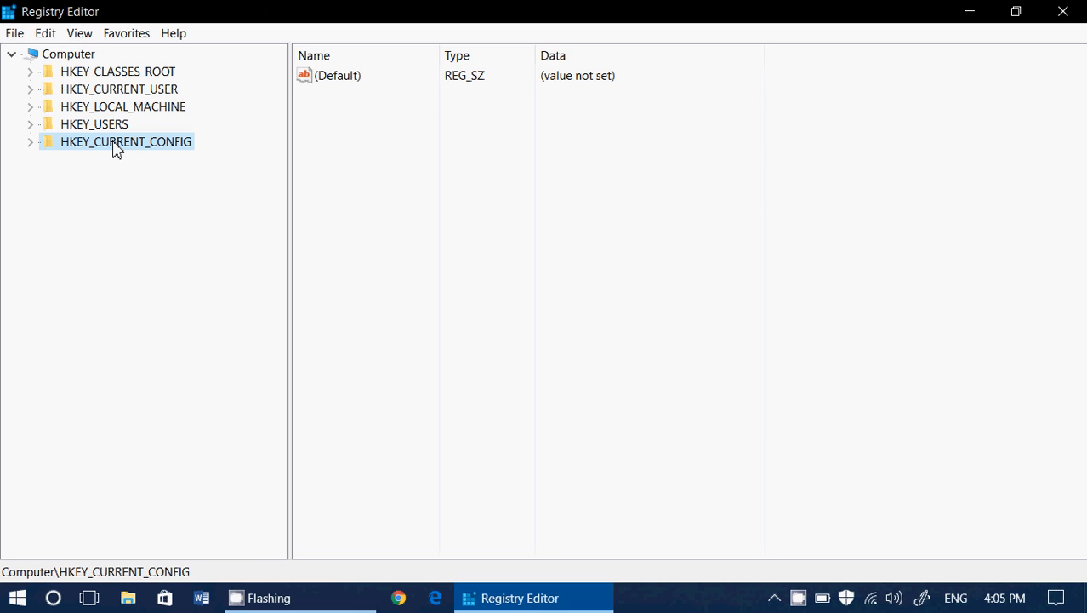
mouse_move(126, 88)
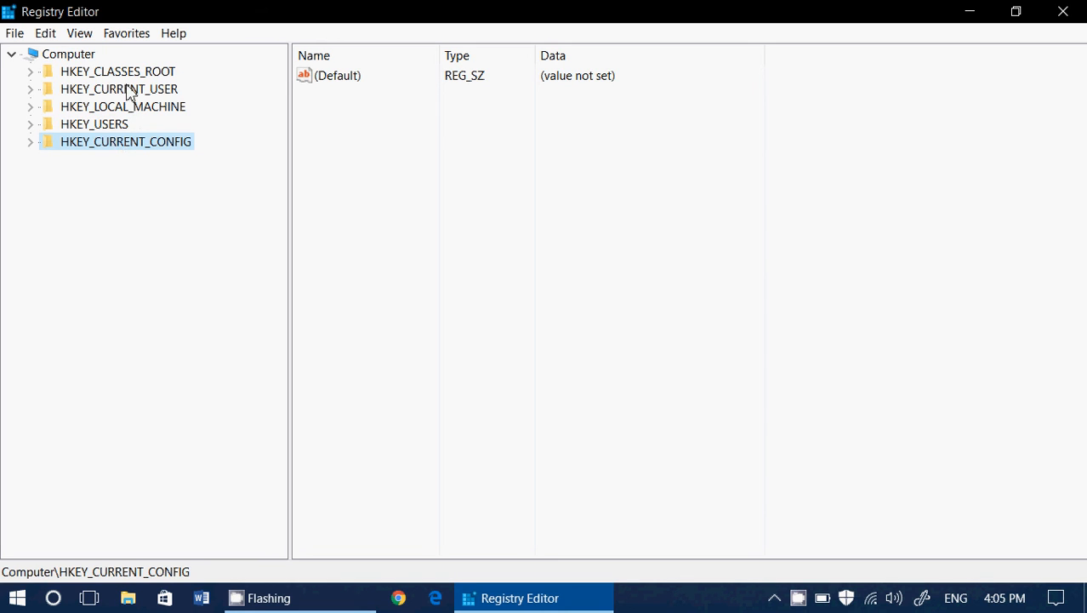
mouse_move(133, 119)
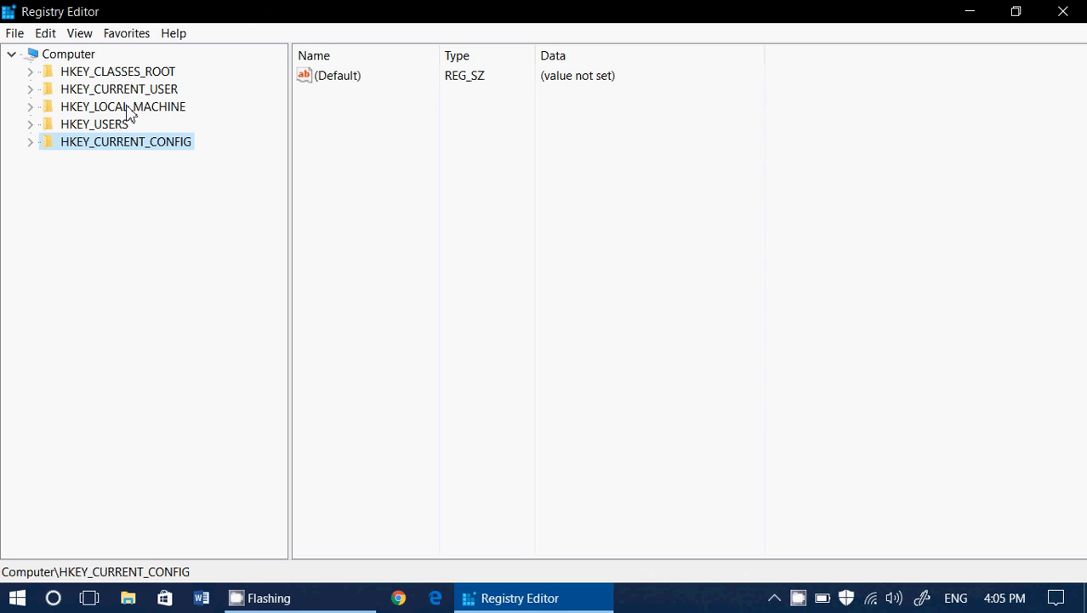
mouse_move(362, 286)
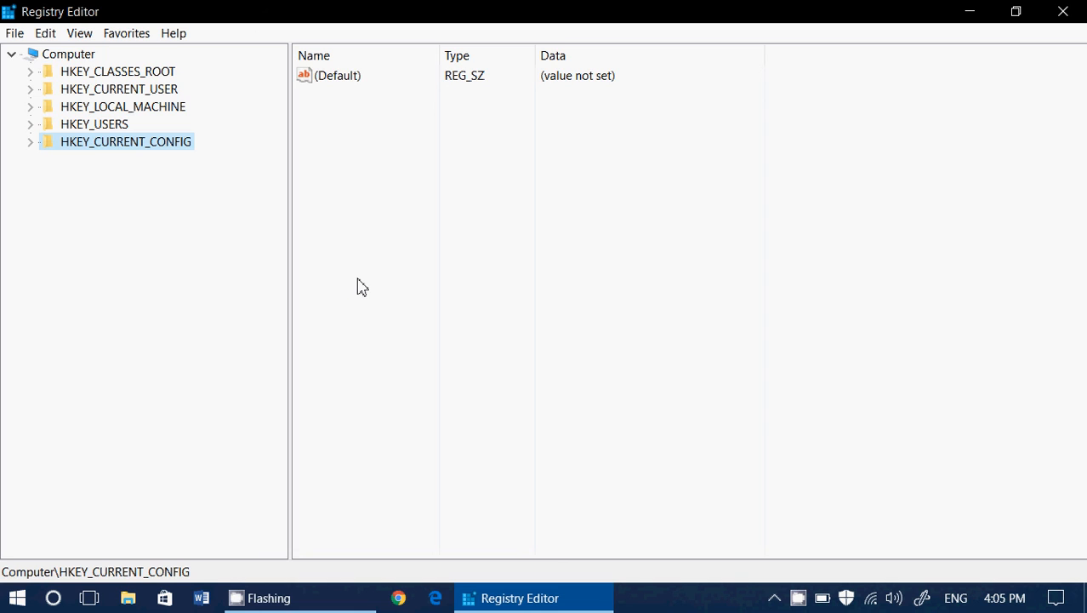
mouse_move(691, 319)
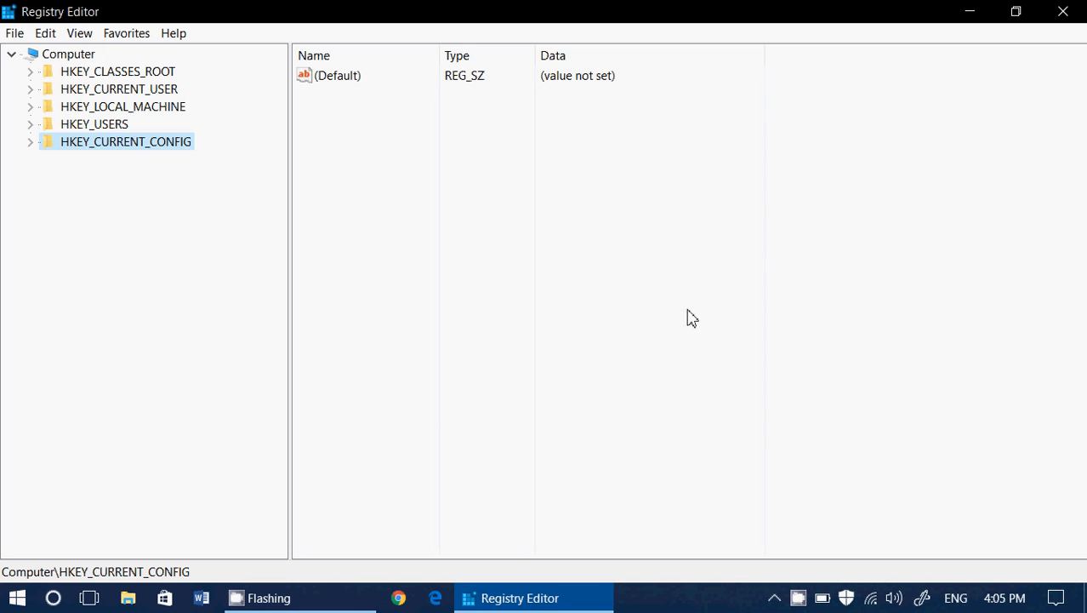
mouse_move(799, 597)
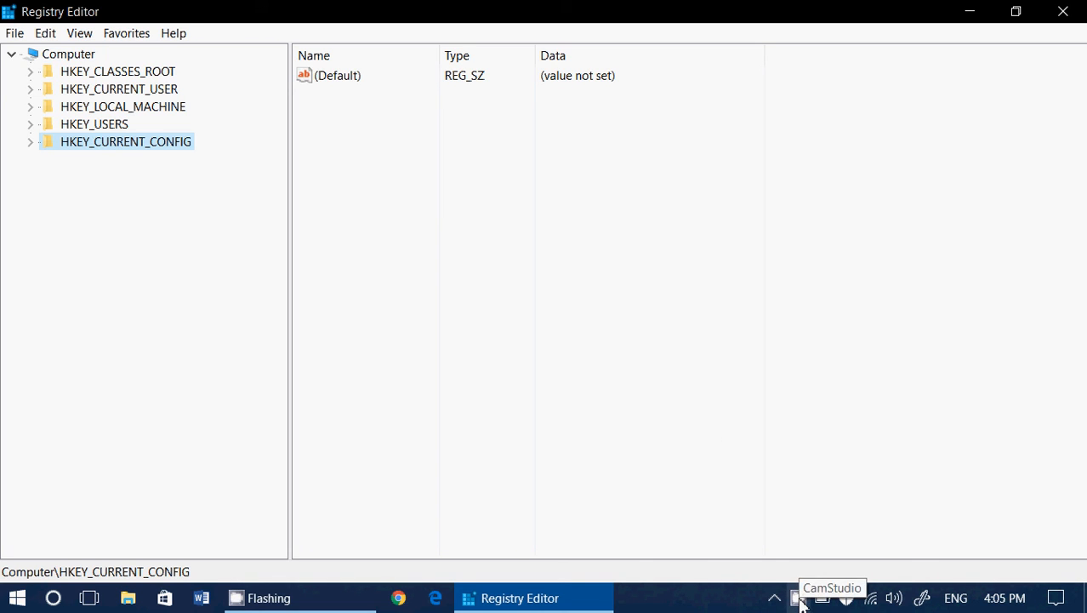
click(800, 599)
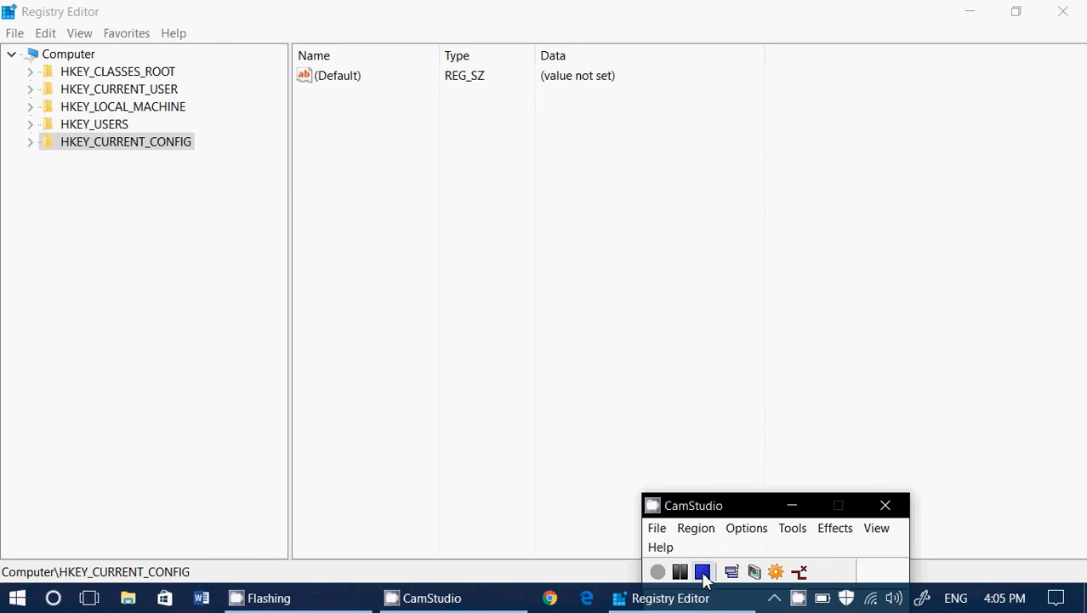